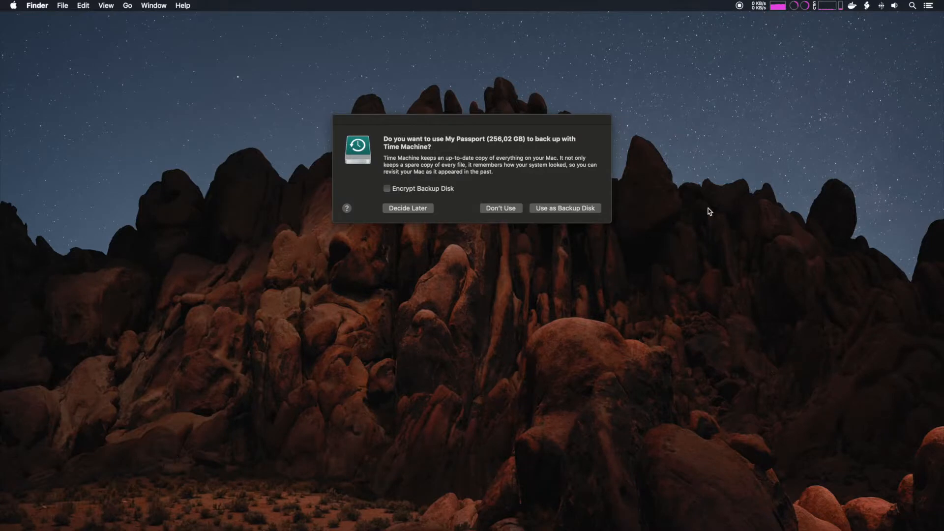
Decline the Time Machine offer to use My Passport for backups
click(501, 208)
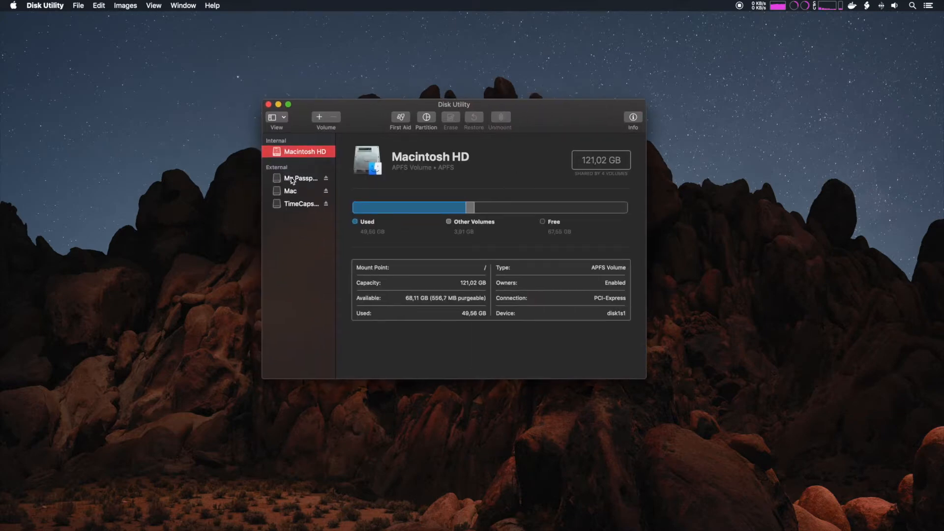
Erase the My Passport drive as APFS, naming it 'Macintosh SSD'
click(300, 177)
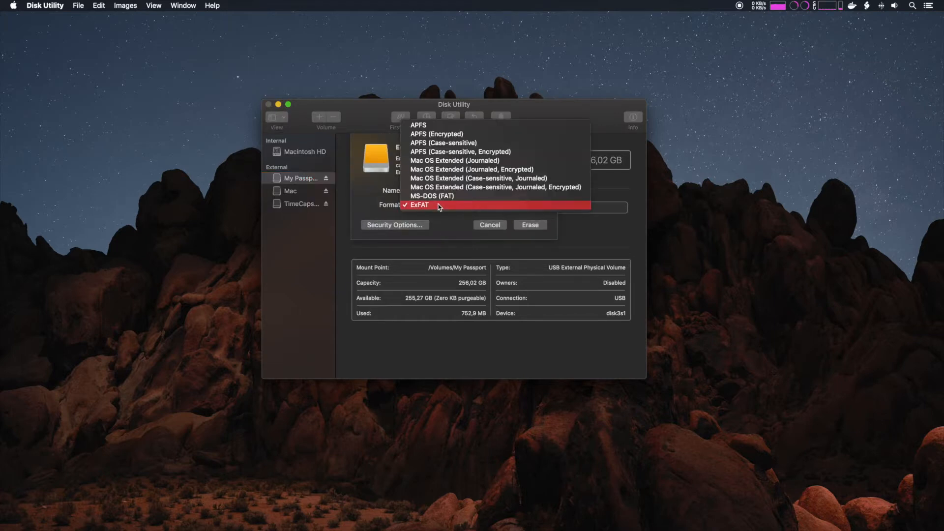
click(418, 126)
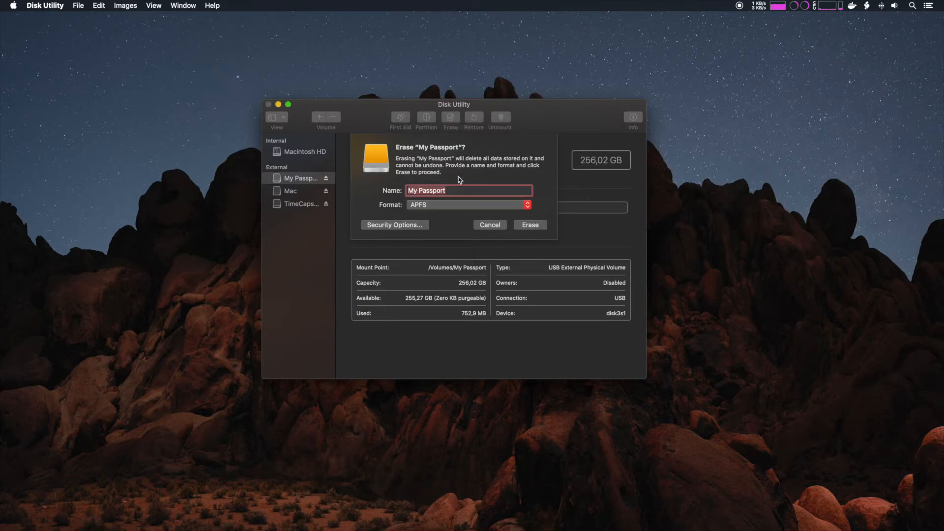
text(M)
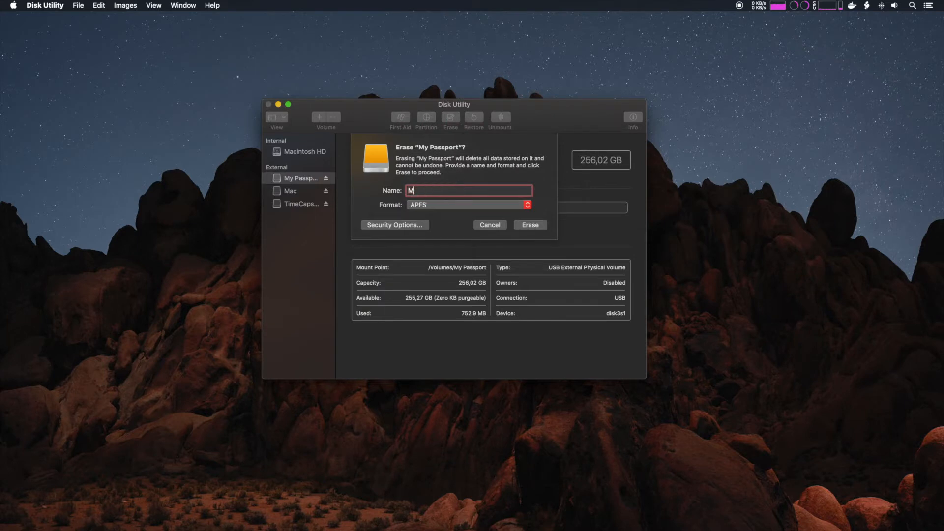
text(acinto)
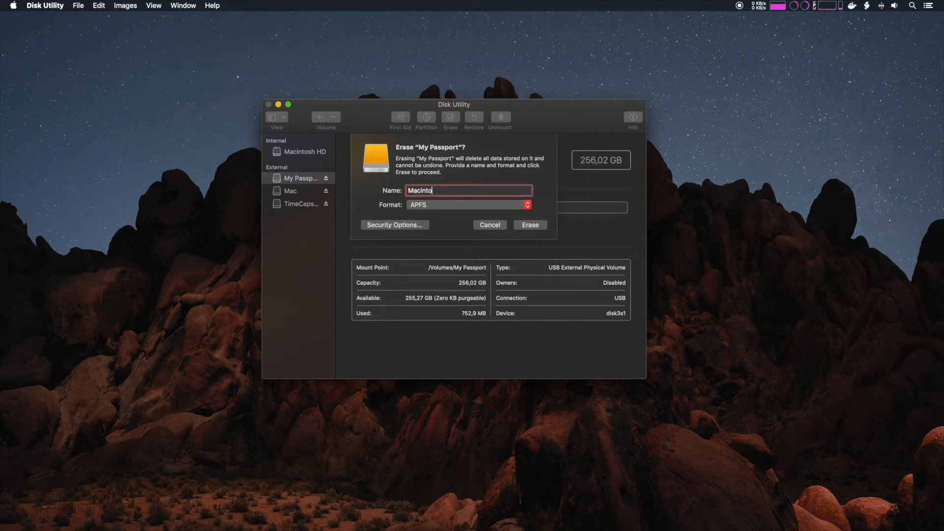
text(sh)
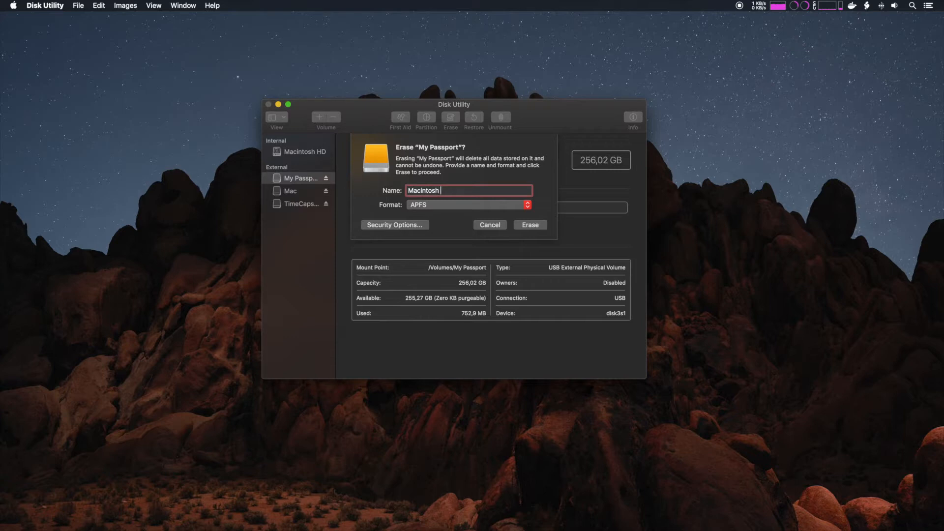
text(SSD)
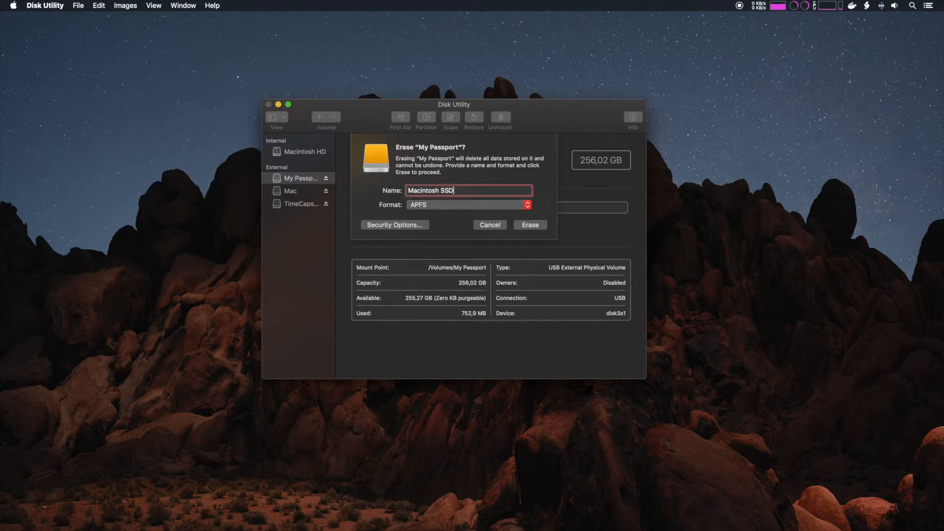
mouse_move(508, 221)
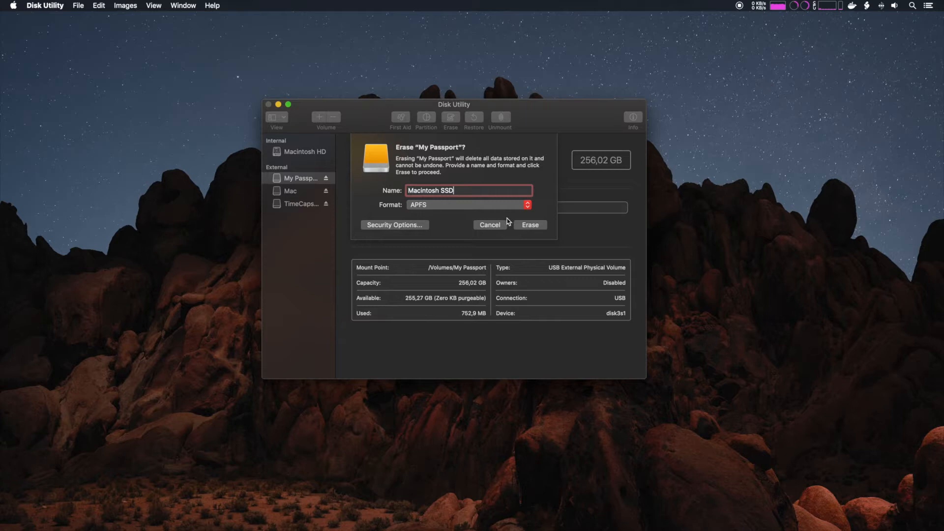
click(530, 225)
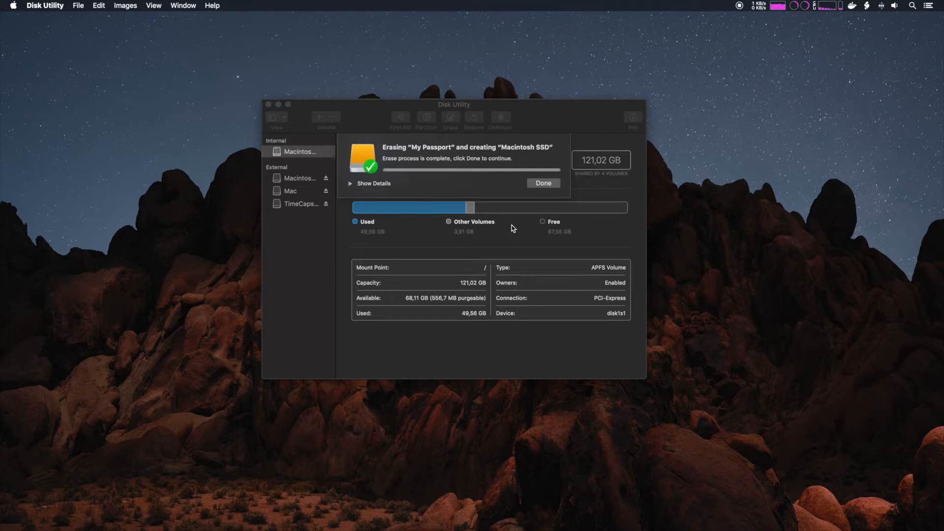
click(543, 183)
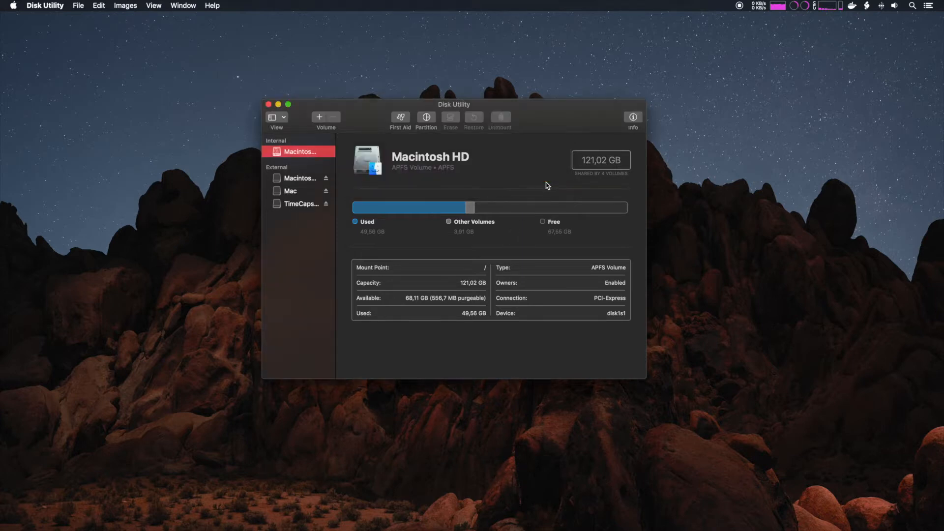
mouse_move(345, 151)
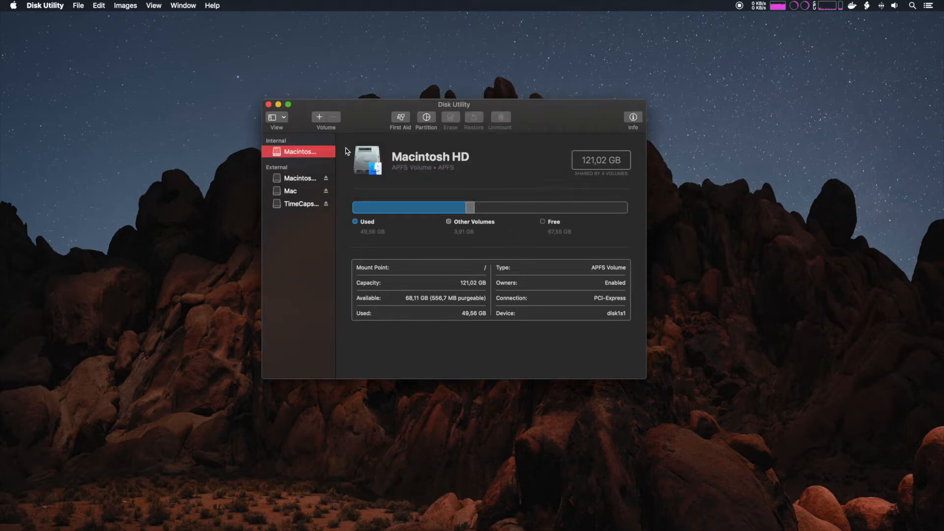
click(300, 177)
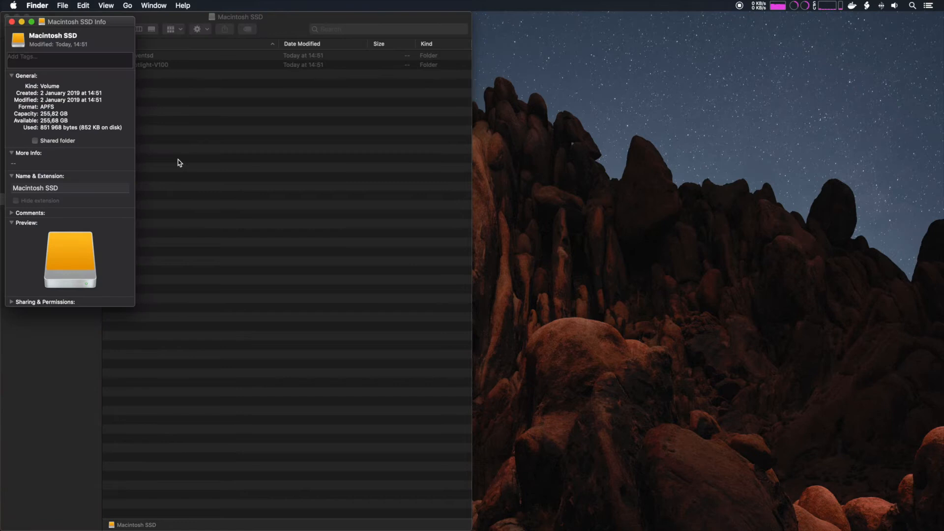
mouse_move(124, 139)
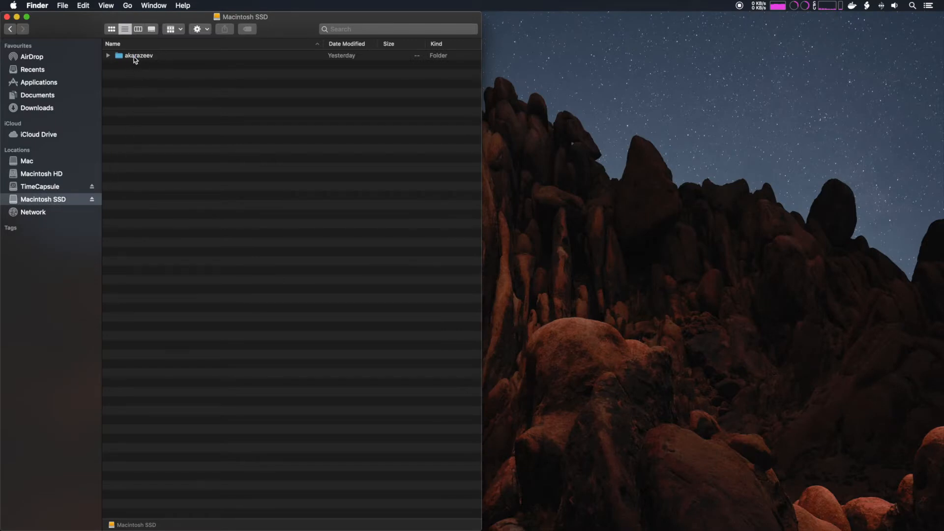
Open the Apple menu to reach System Preferences
click(13, 6)
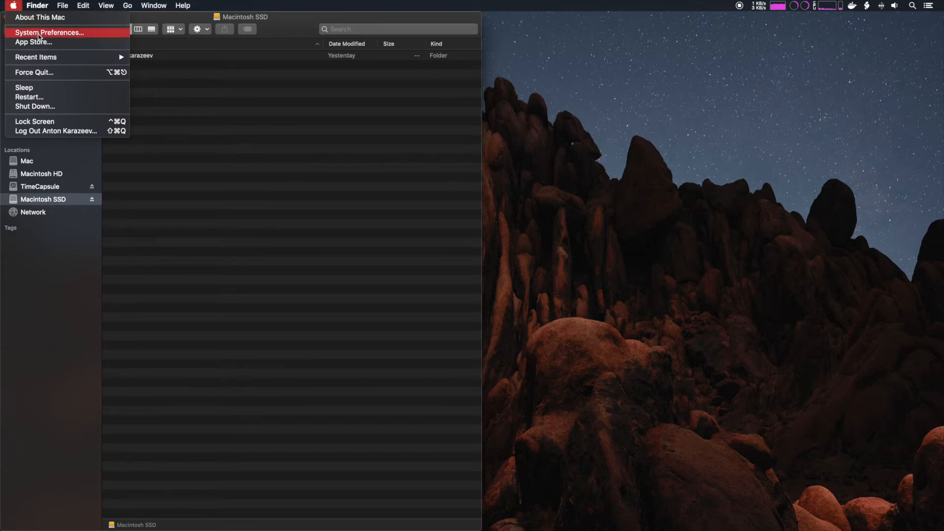
Unlock Users & Groups with authentication and show the current user's Advanced Options
click(49, 32)
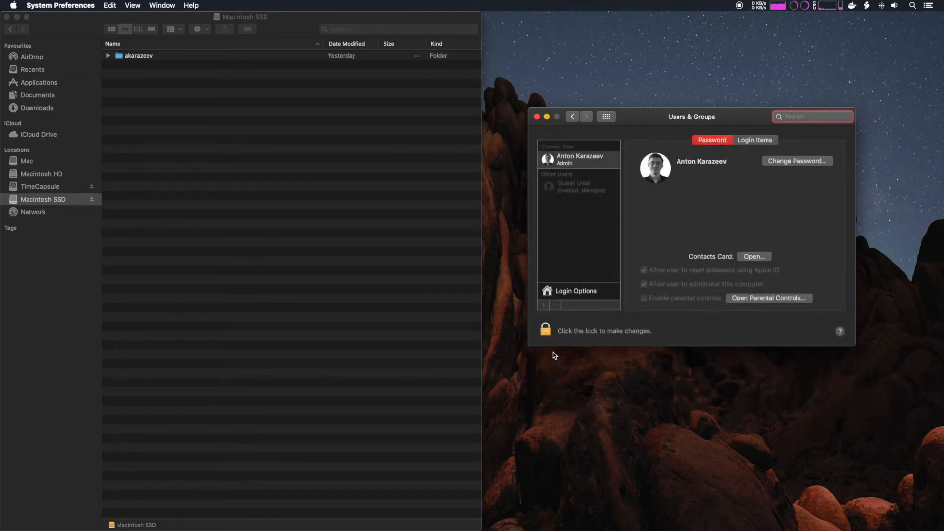
click(545, 330)
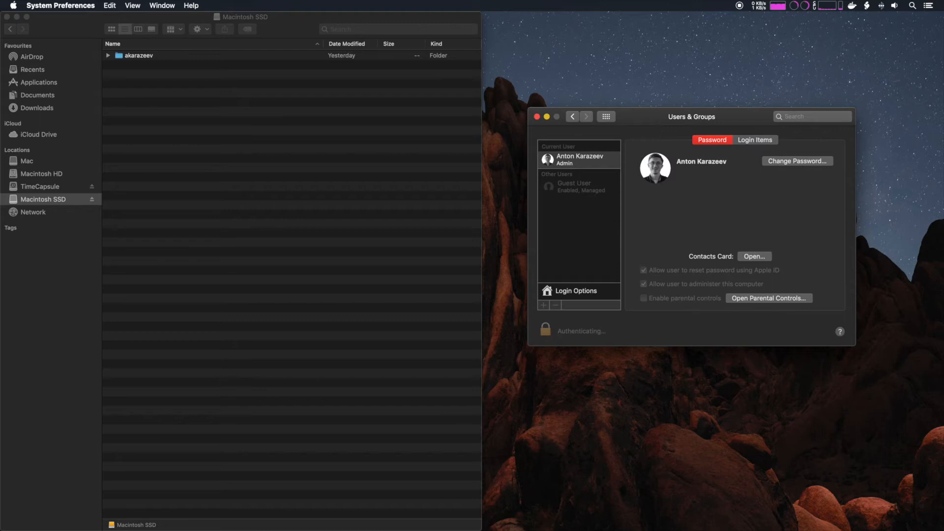
click(544, 330)
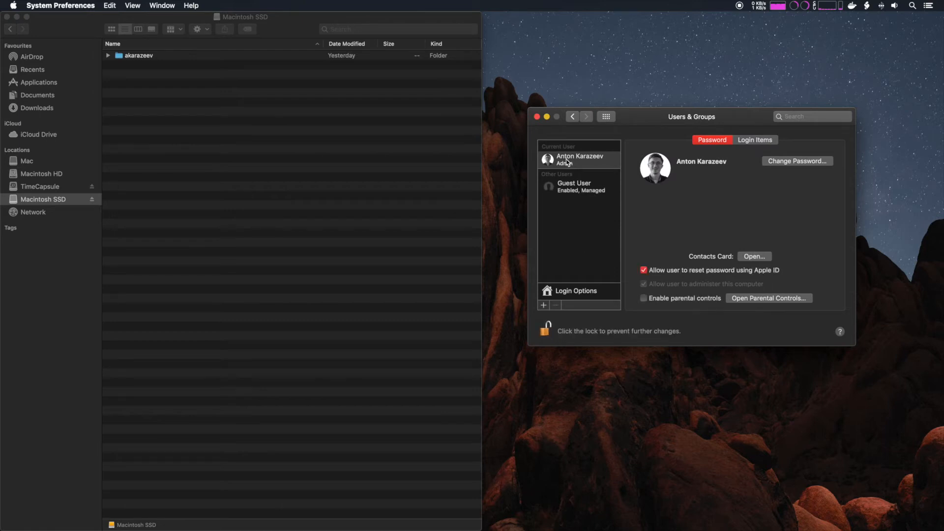
click(544, 305)
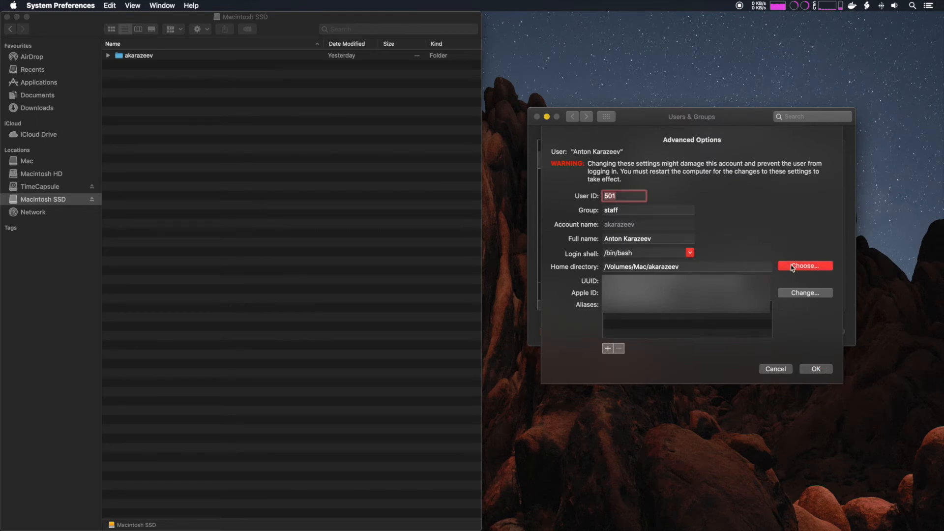
Set the home directory to the user folder on Macintosh SSD and confirm
click(804, 266)
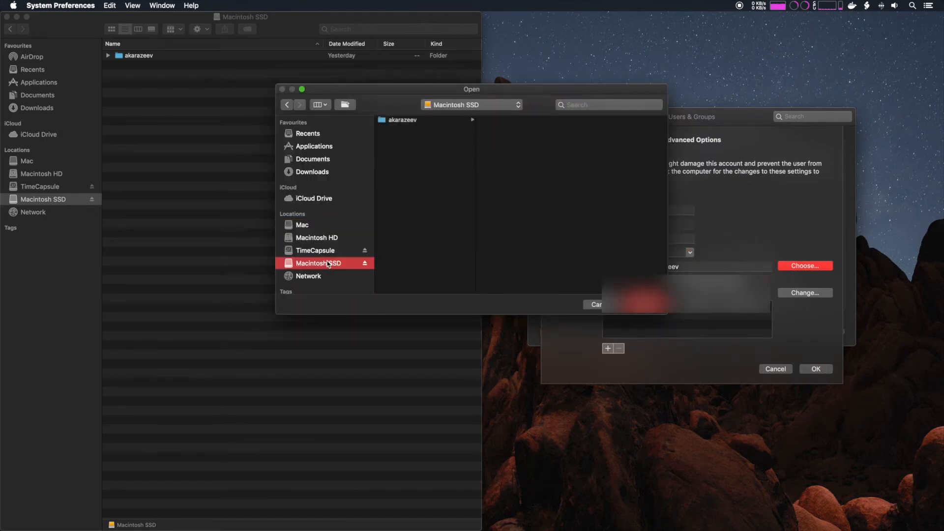
click(402, 119)
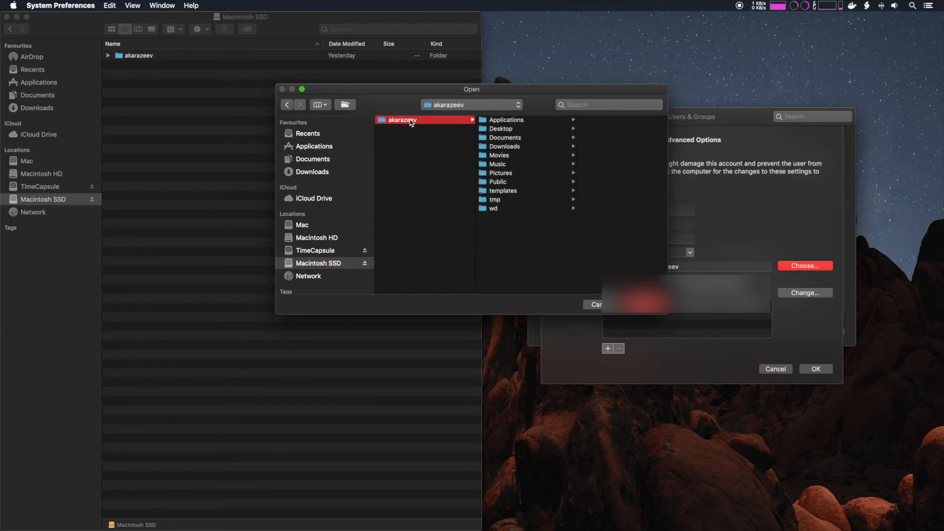
mouse_move(418, 210)
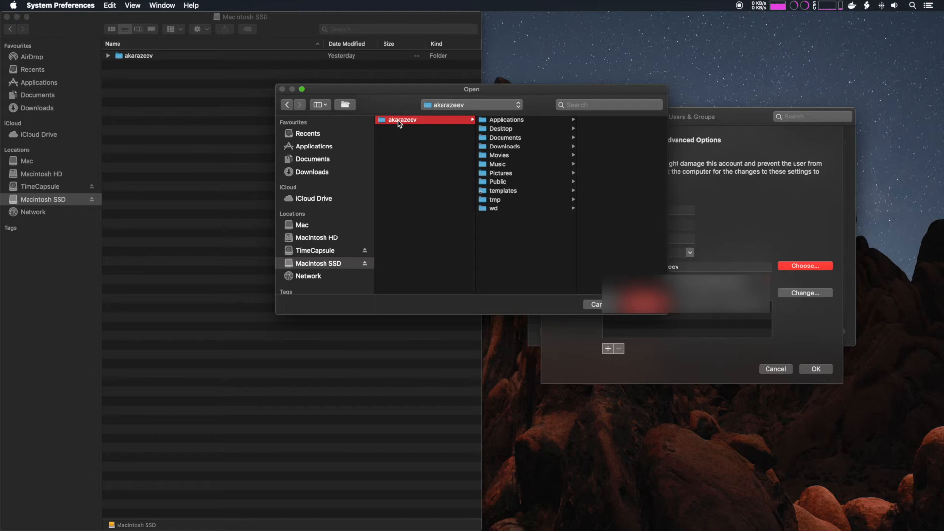
mouse_move(539, 305)
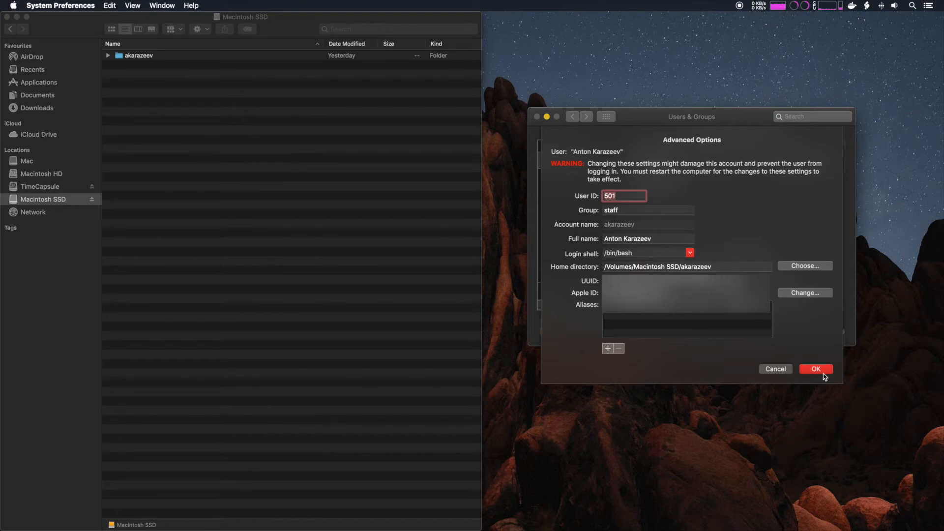
click(816, 370)
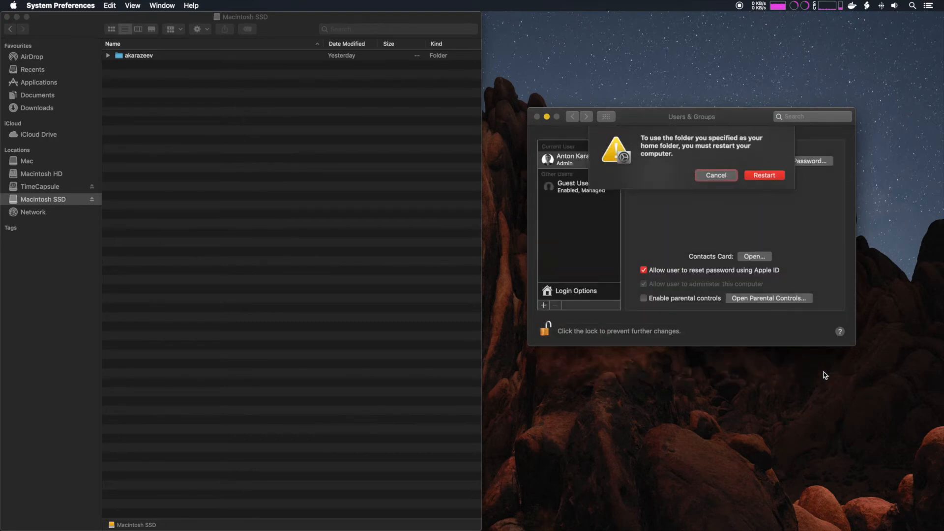
mouse_move(737, 153)
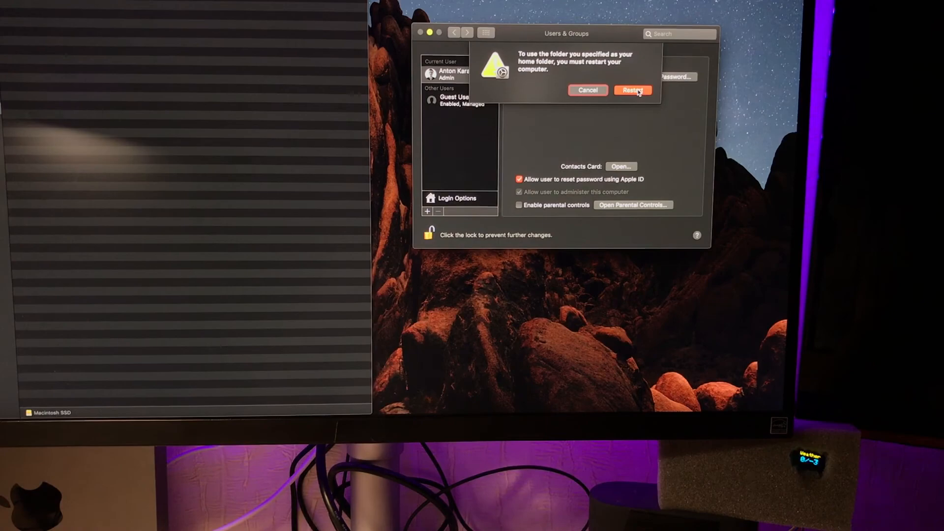
Restart the Mac and log back in with the account password
click(633, 91)
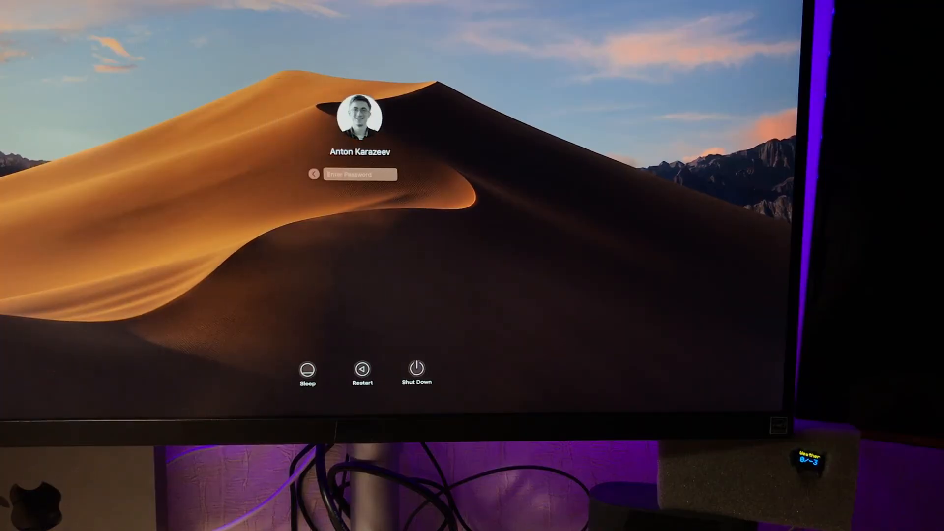
text(••••)
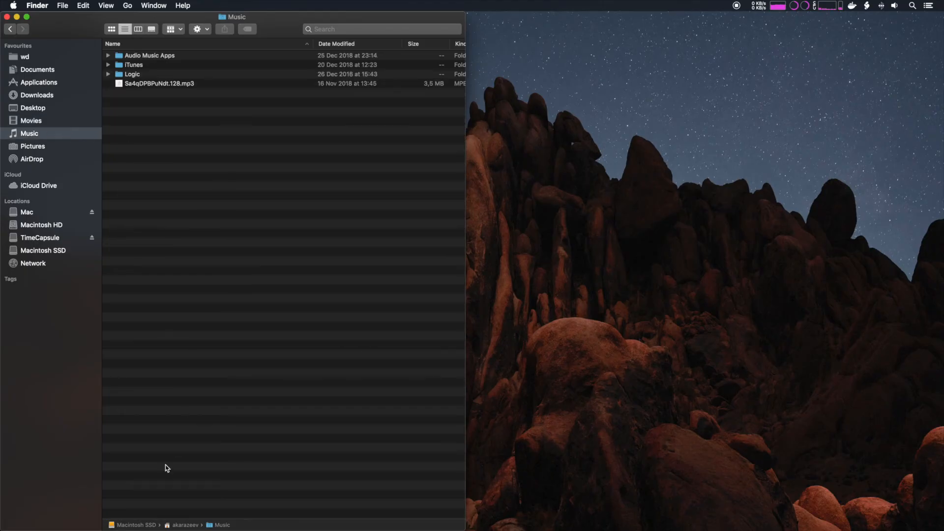
mouse_move(112, 521)
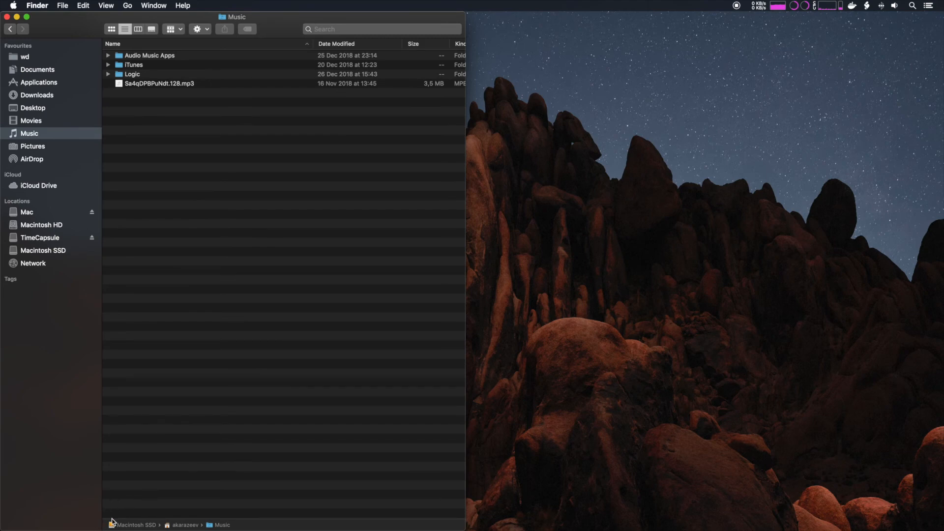
click(12, 5)
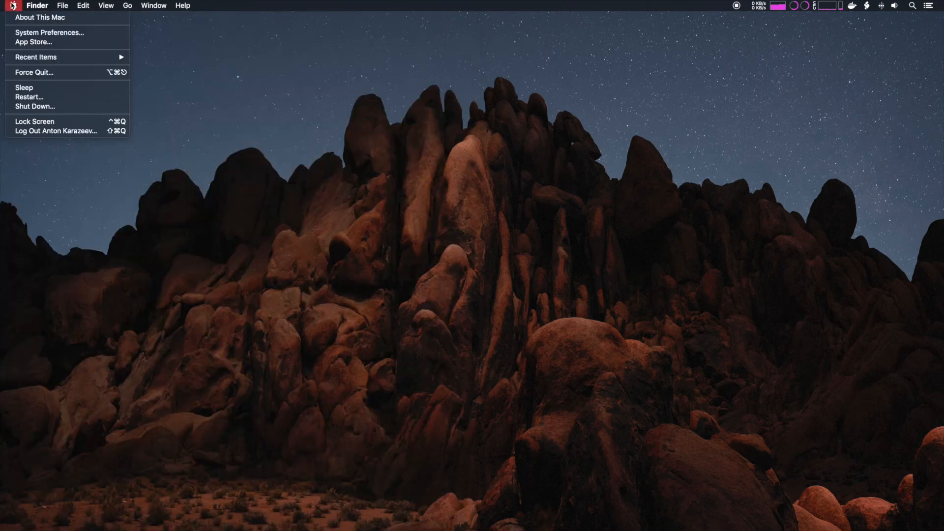
Show About This Mac storage, listing Macintosh SSD with 96,07 GB free of 255,82 GB
click(41, 17)
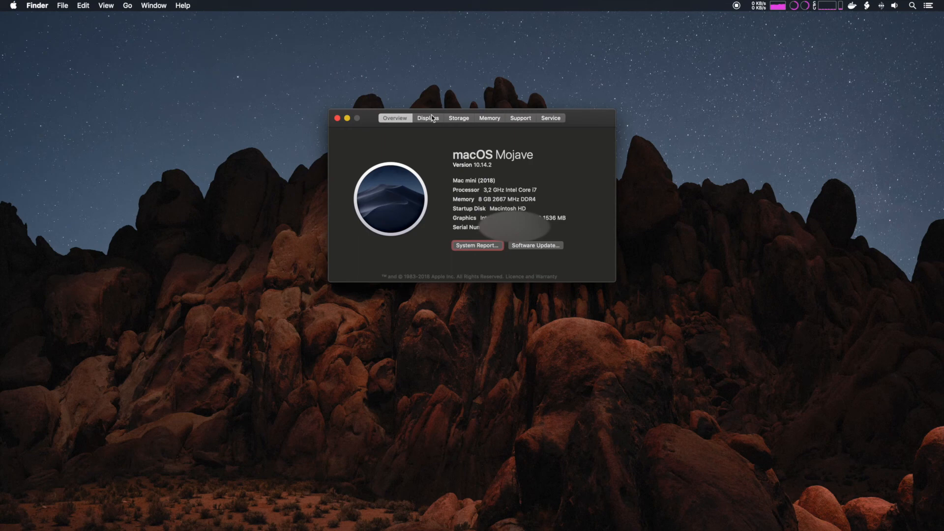
click(459, 118)
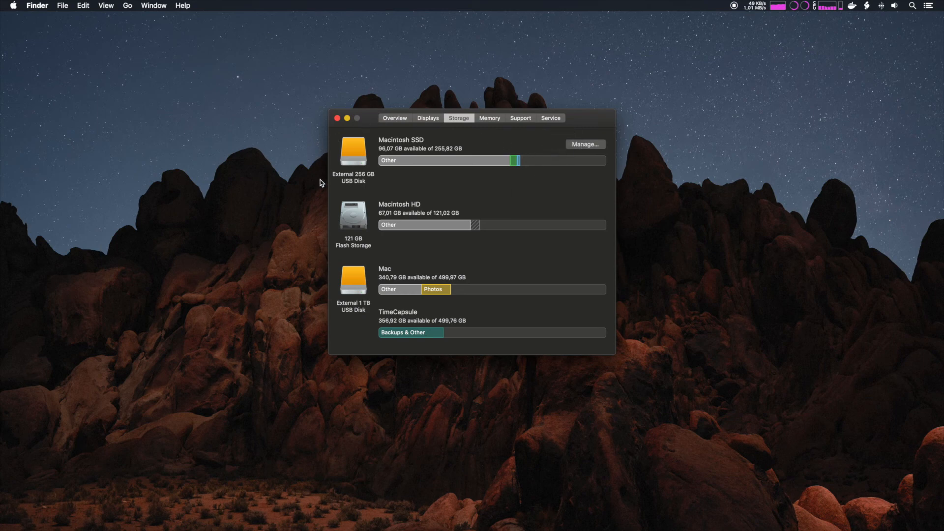
mouse_move(487, 252)
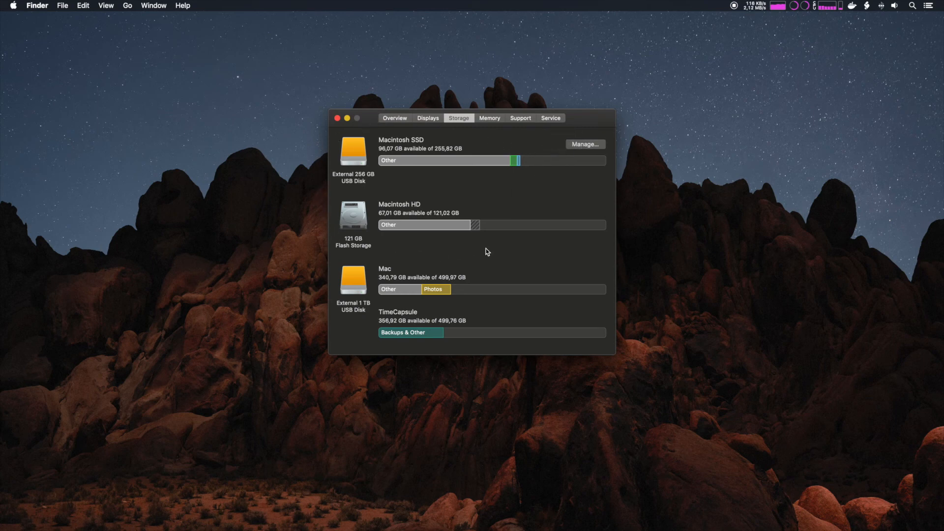